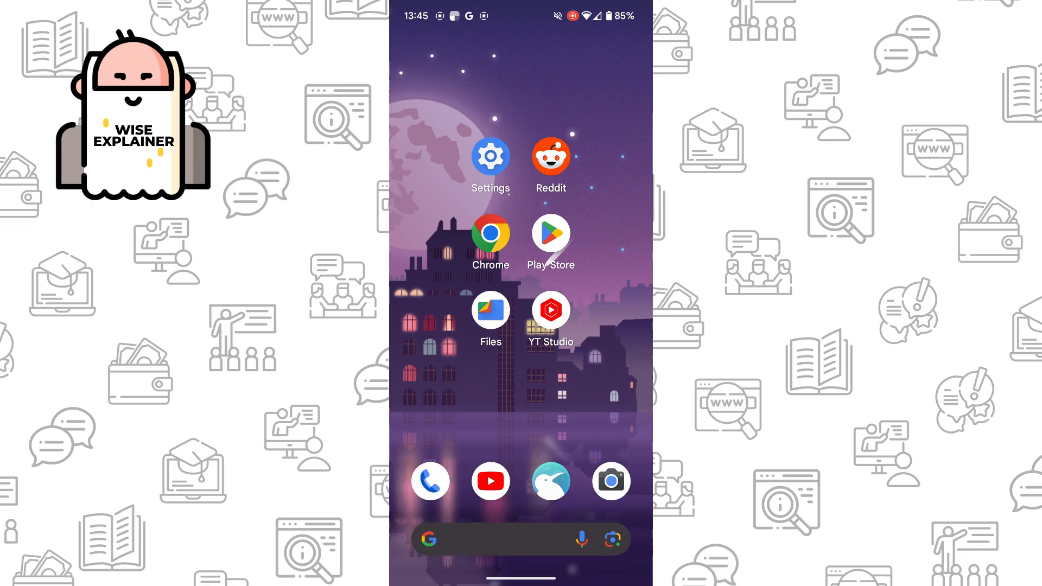
Step: Launch Reddit, visit the Home feed and Chat, then browse the Communities topics list
left_click(549, 159)
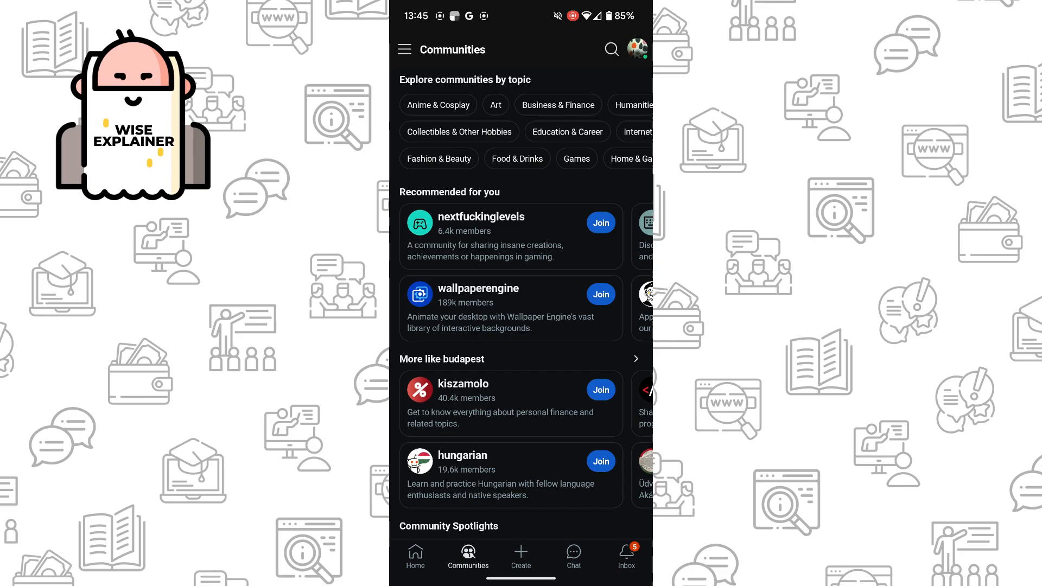
left_click(415, 556)
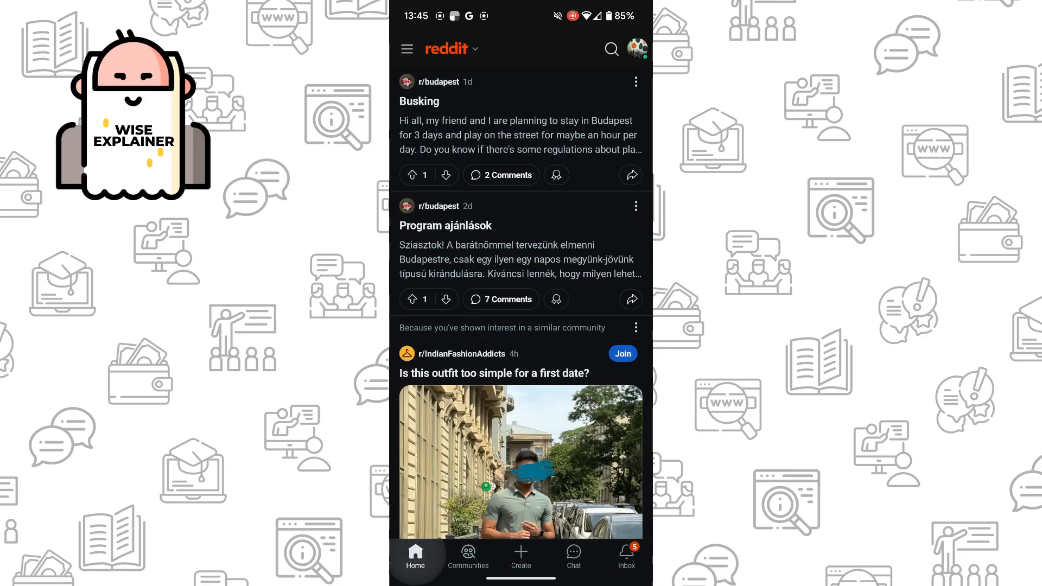
left_click(573, 557)
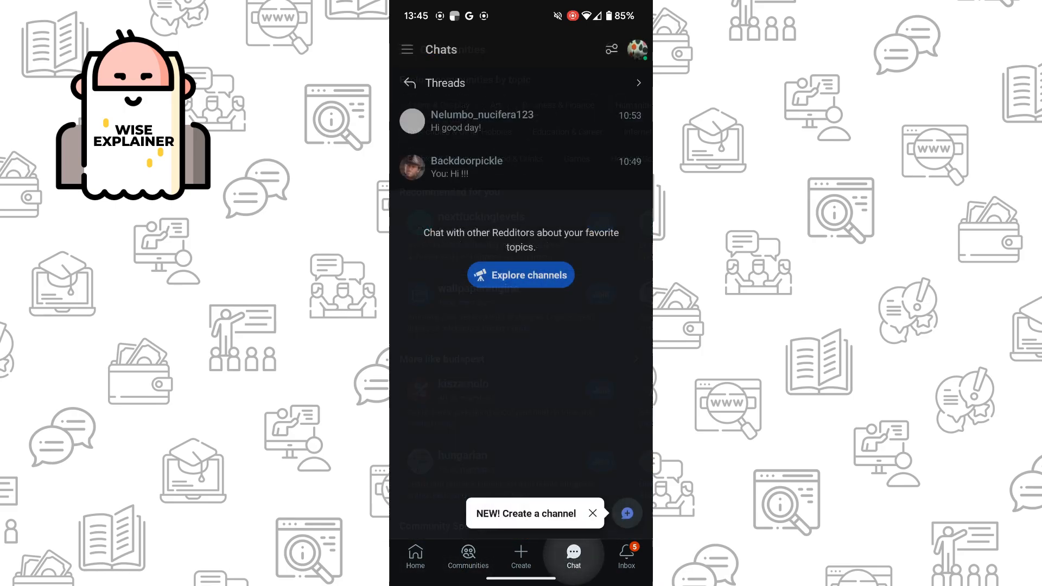
left_click(415, 556)
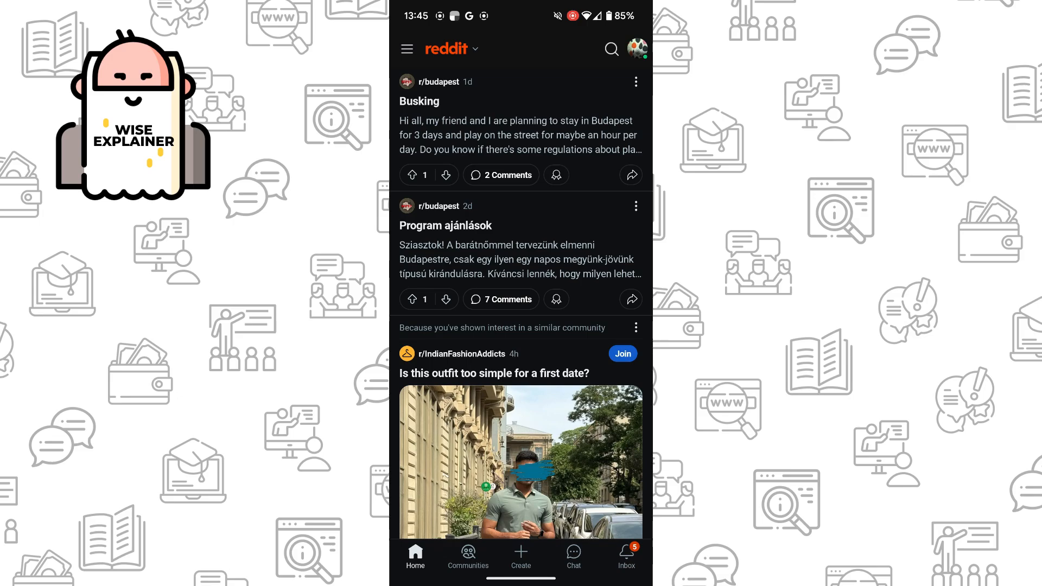
left_click(468, 556)
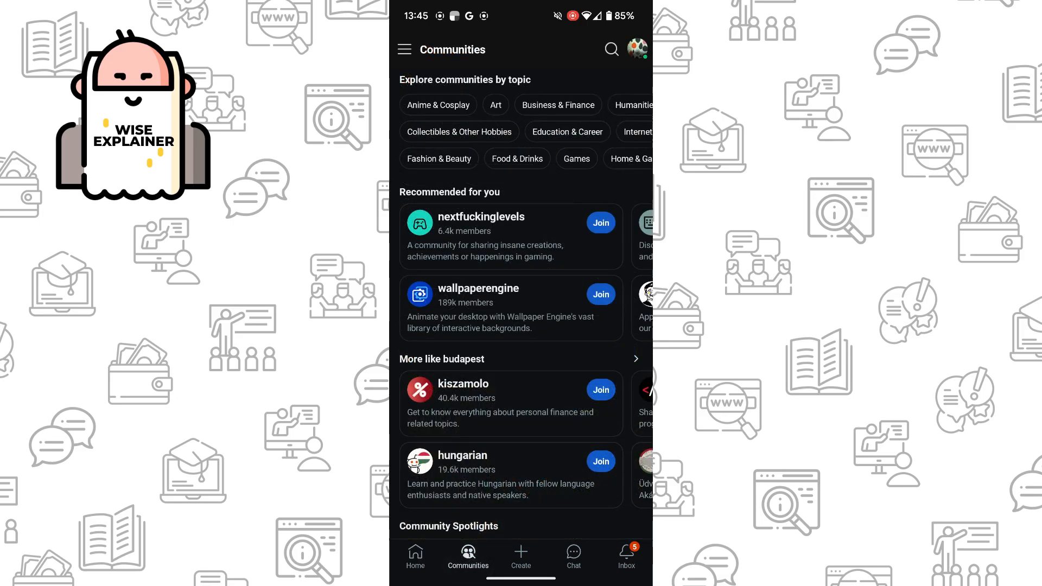
scroll("down", 3)
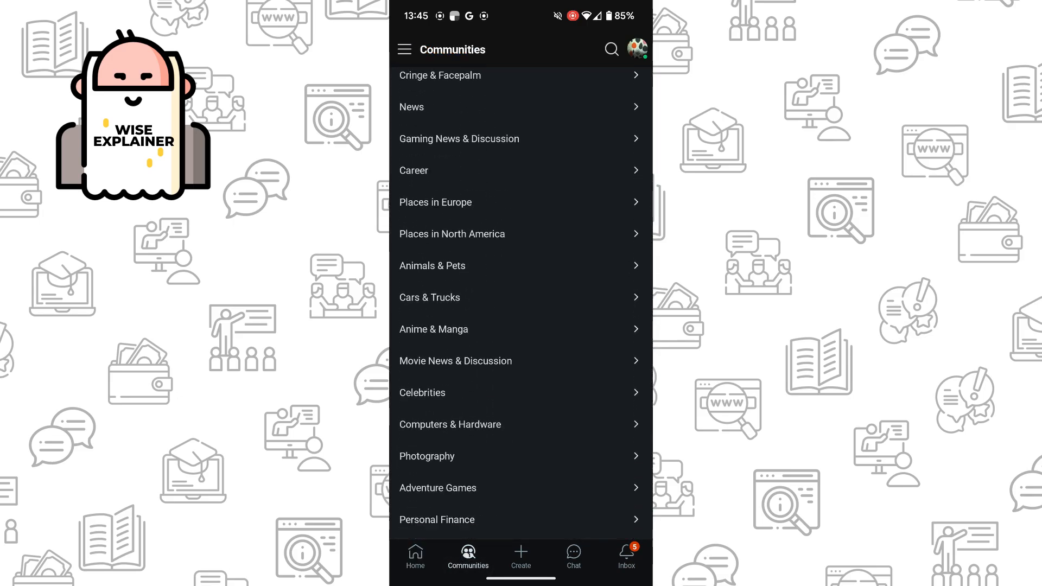
scroll("down", 3)
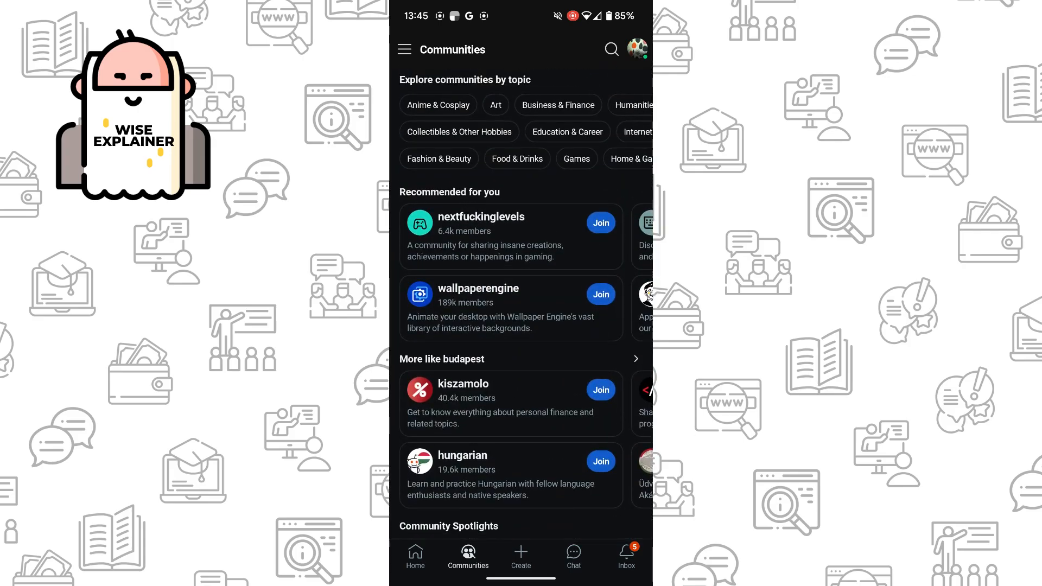
Step: Start creating a new community from the side menu
left_click(404, 49)
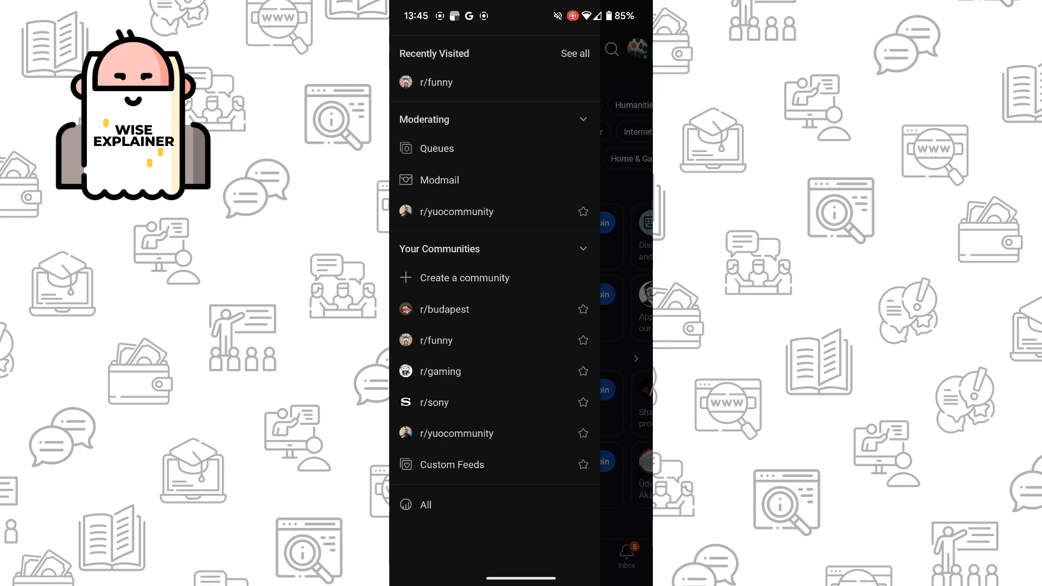
left_click(466, 278)
type("shdnfjyhd")
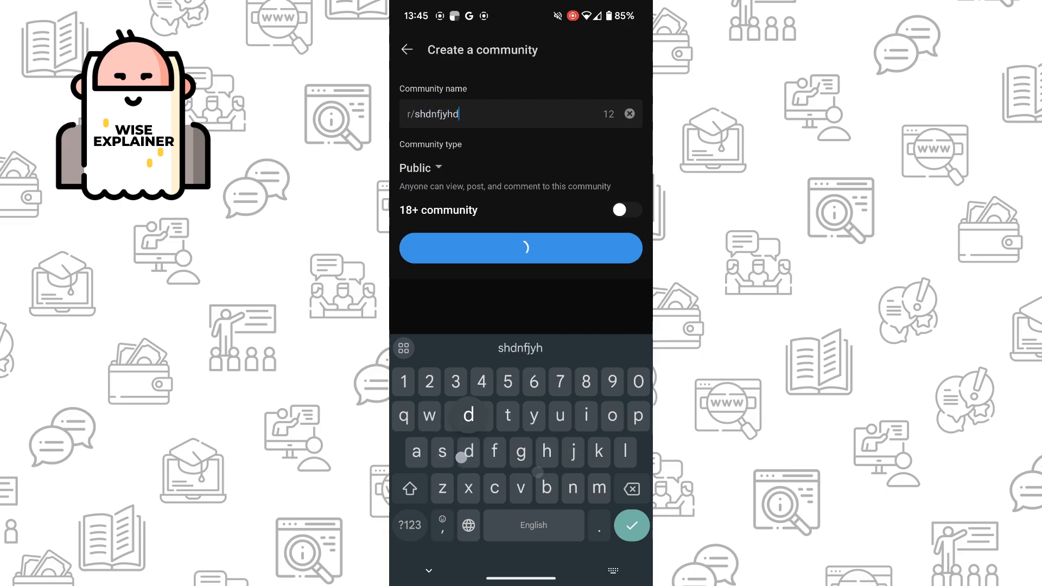
Step: Finish the name 'shdnfjyhdn' and set the community type to Private after trying Restricted
type("n")
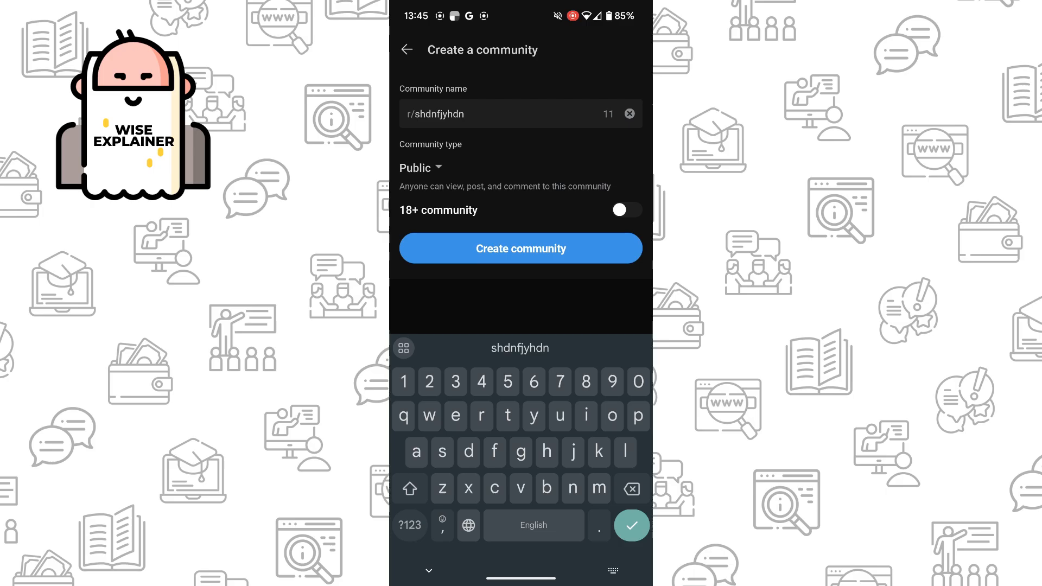
left_click(415, 167)
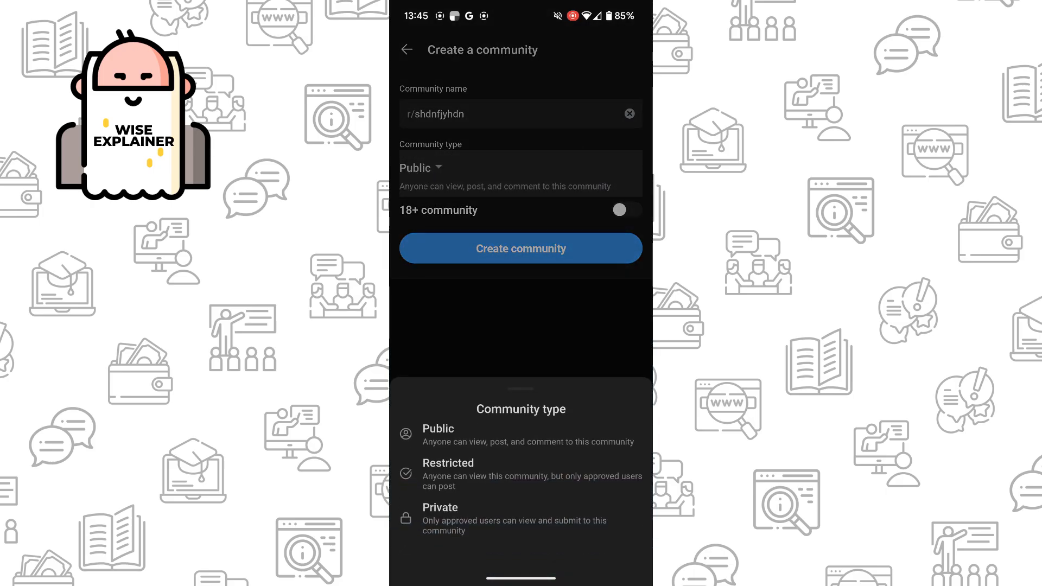
left_click(448, 463)
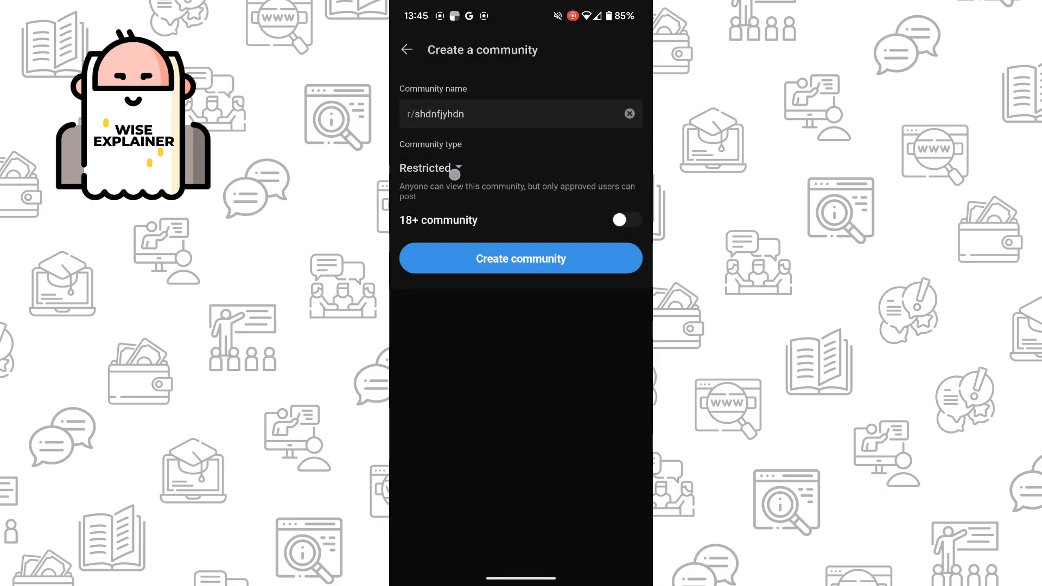
left_click(425, 167)
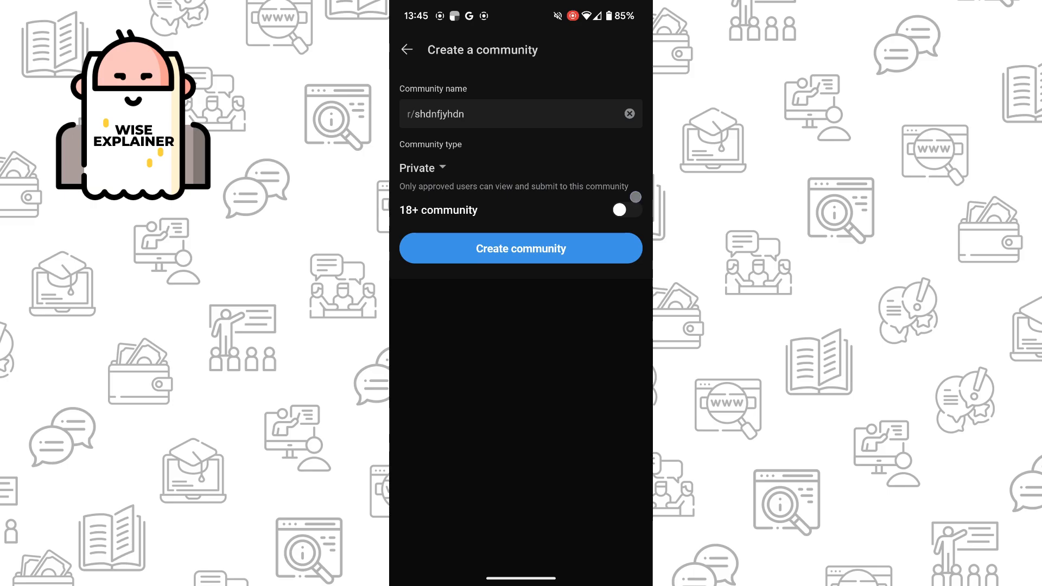
Step: Leave the 18+ setting off and create the community r/shdnfjyhdn
left_click(626, 210)
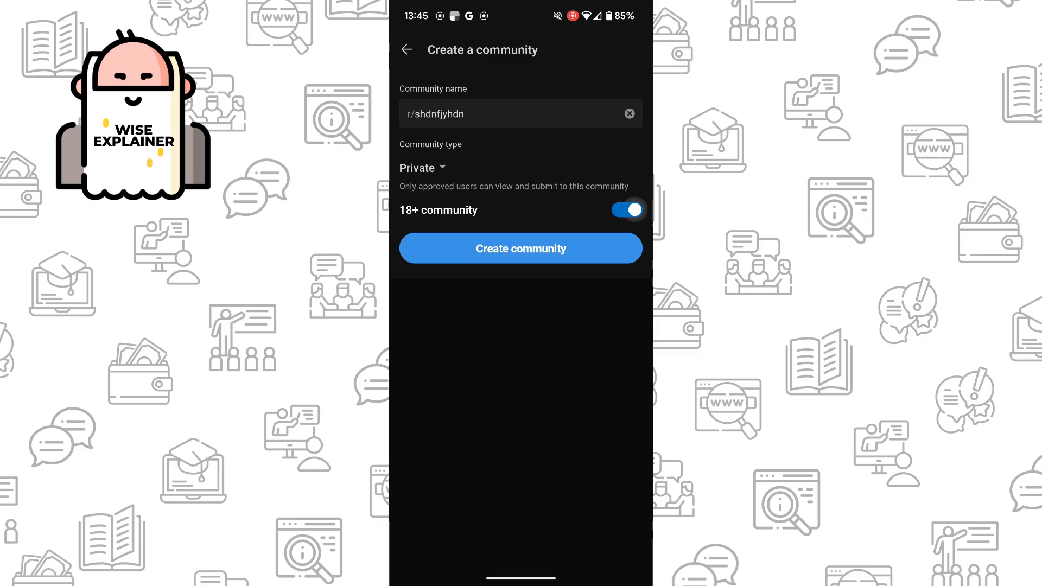
left_click(625, 209)
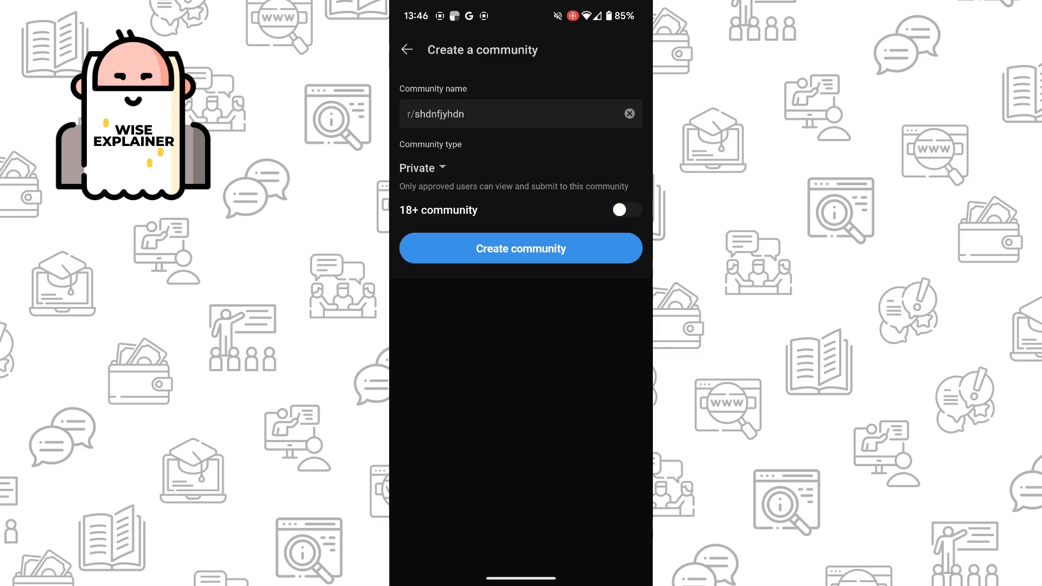
left_click(520, 248)
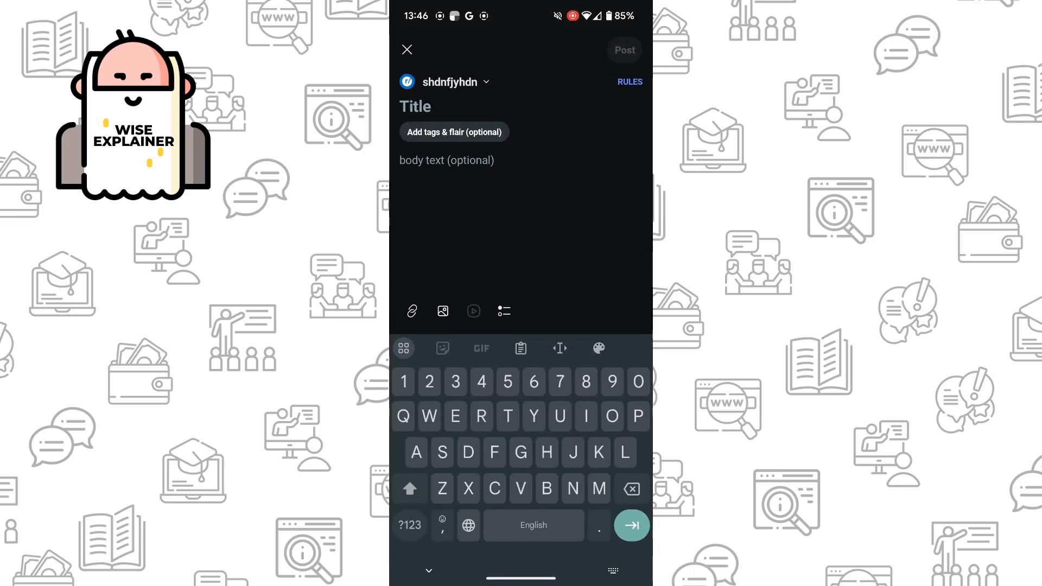
Step: Publish a first post with title and body text 'Djdbdb' to r/shdnfjyhdn
type("Djdbdb")
left_click(521, 161)
type("Xjdndbsh")
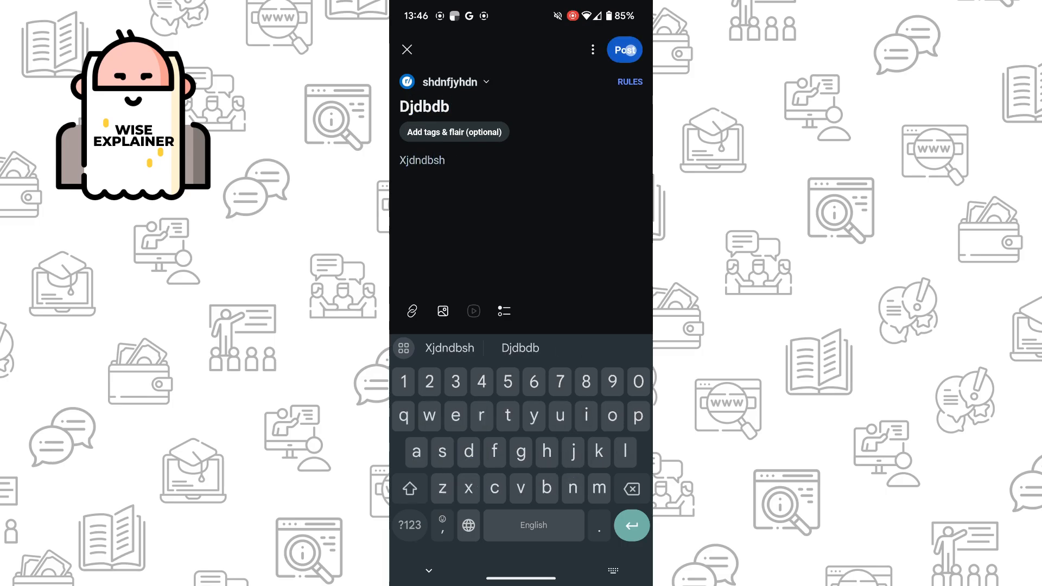
left_click(623, 49)
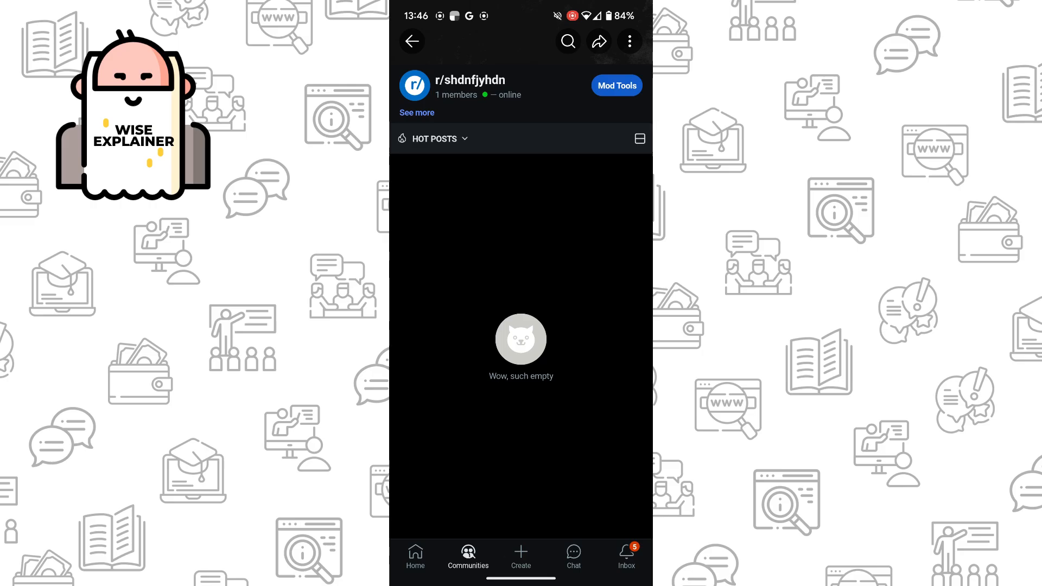
Step: Show the Moderator tools list for the new community
left_click(597, 41)
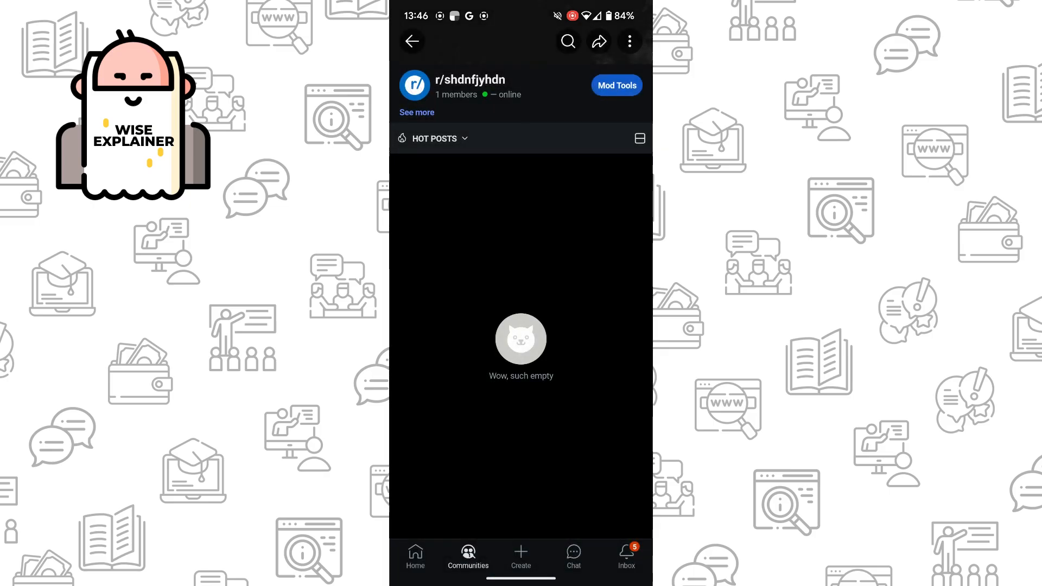
left_click(615, 85)
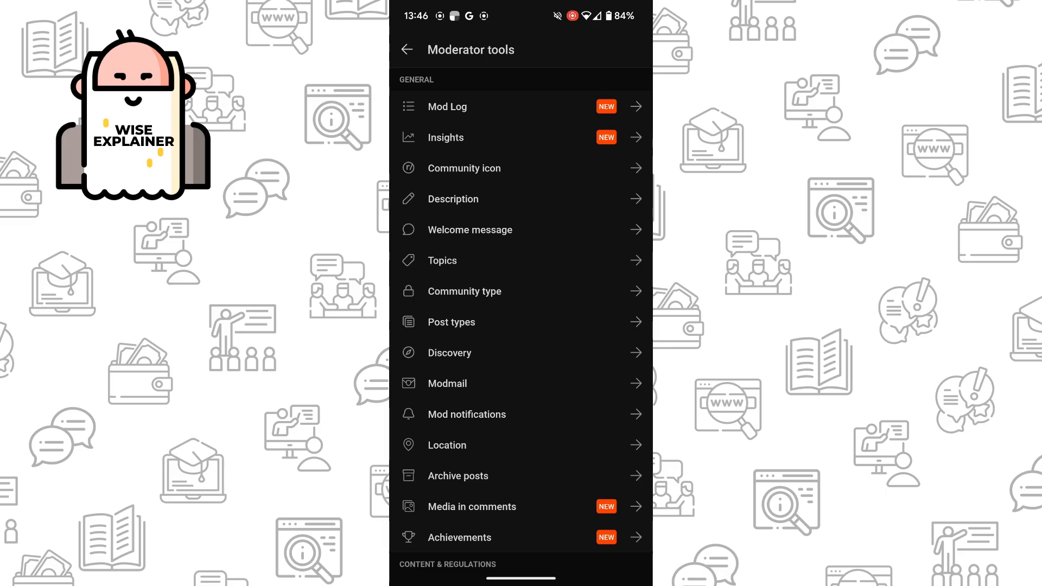
Step: Browse the full moderator settings list and return to the empty r/shdnfjyhdn page
scroll("down", 3)
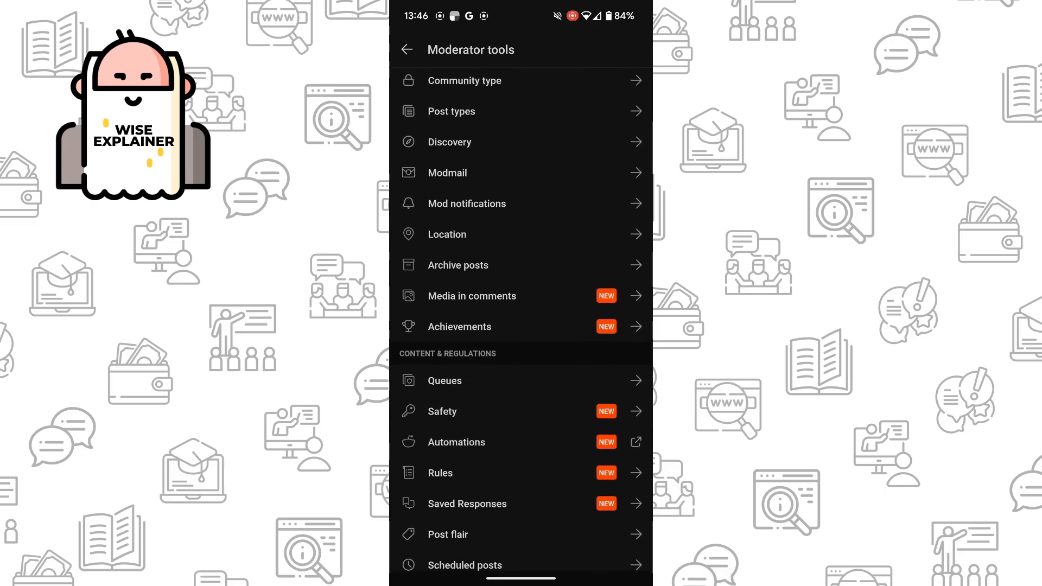
scroll("down", 3)
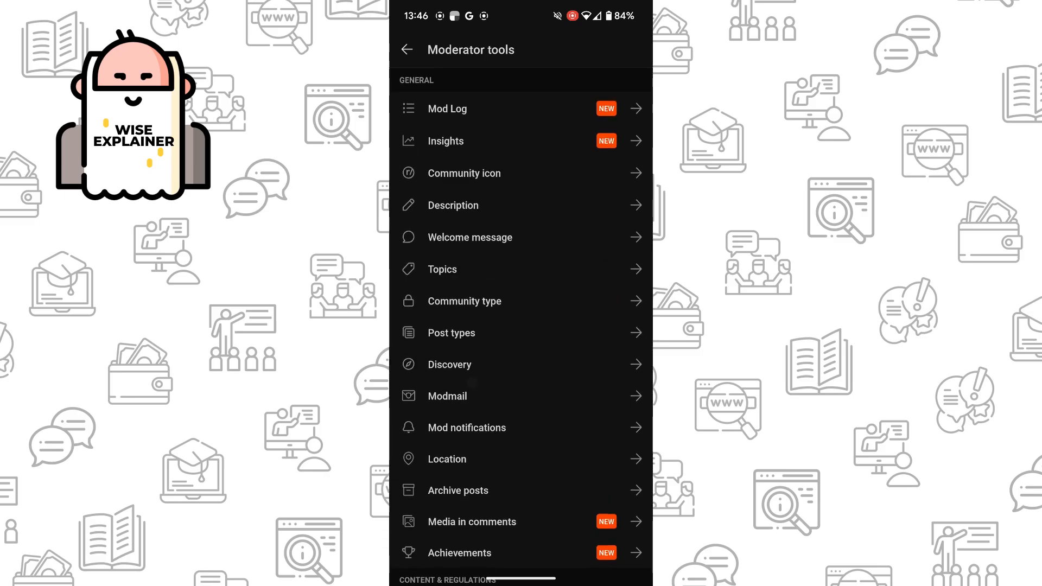
left_click(406, 50)
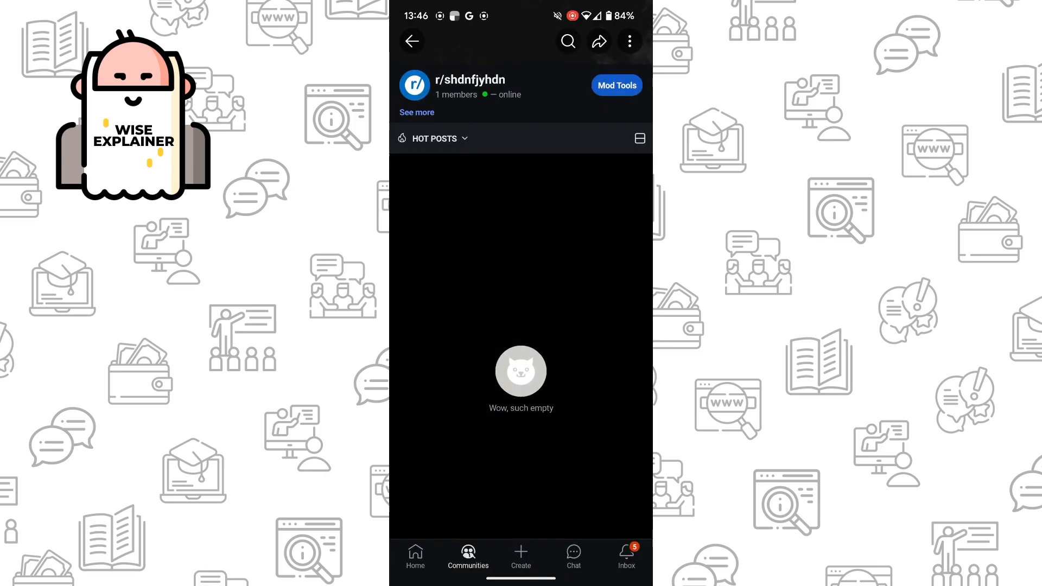